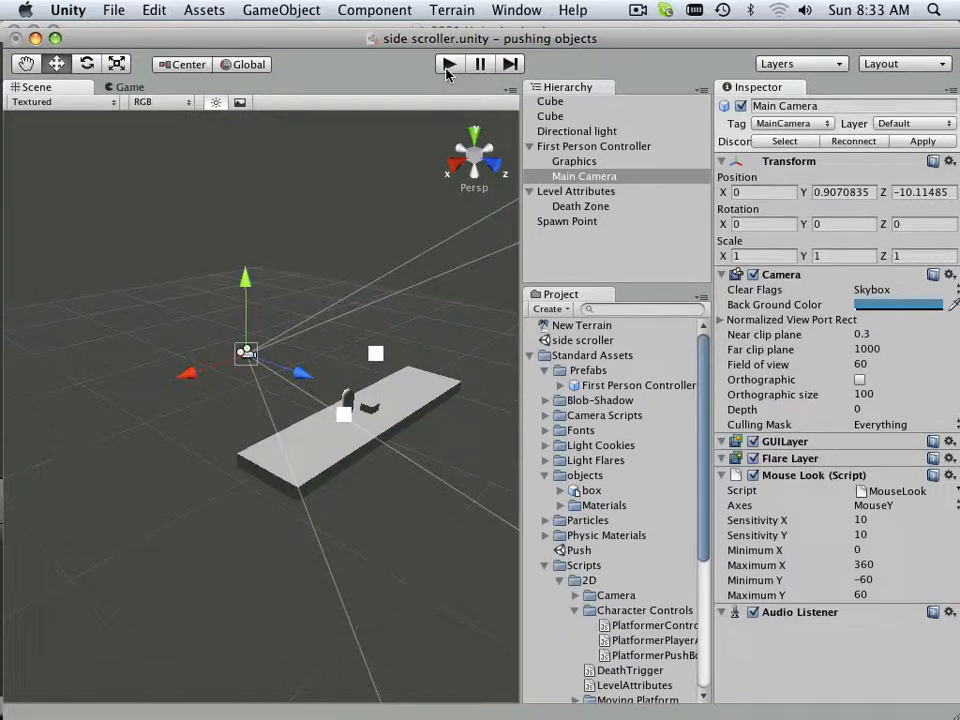
Test-play the side scroller scene, then open the 2D Gameplay Tutorial 2 project
click(447, 64)
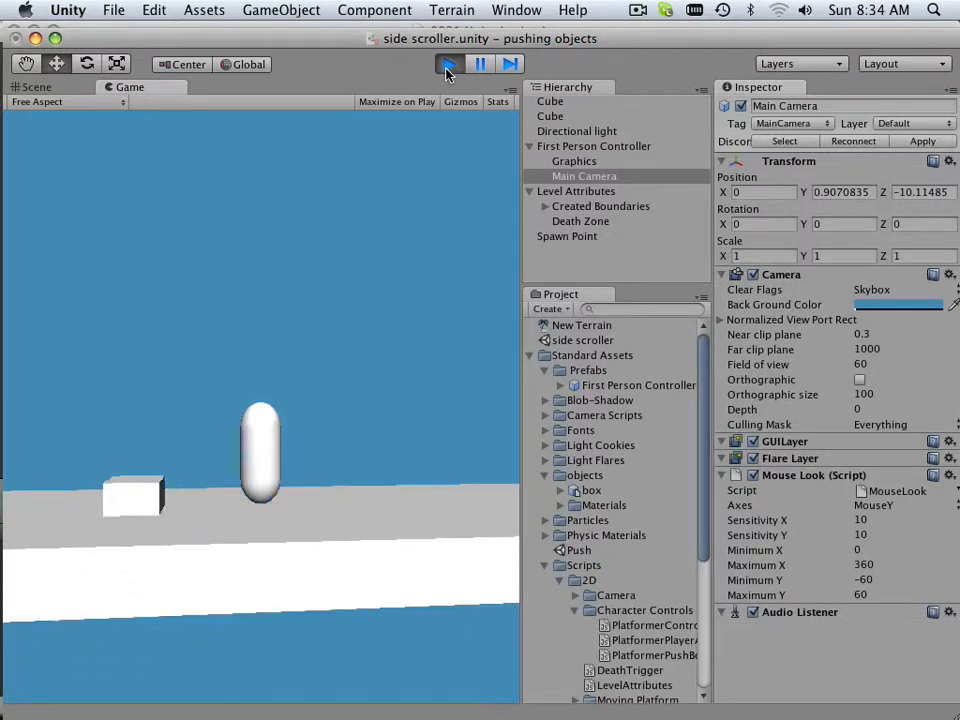
click(446, 64)
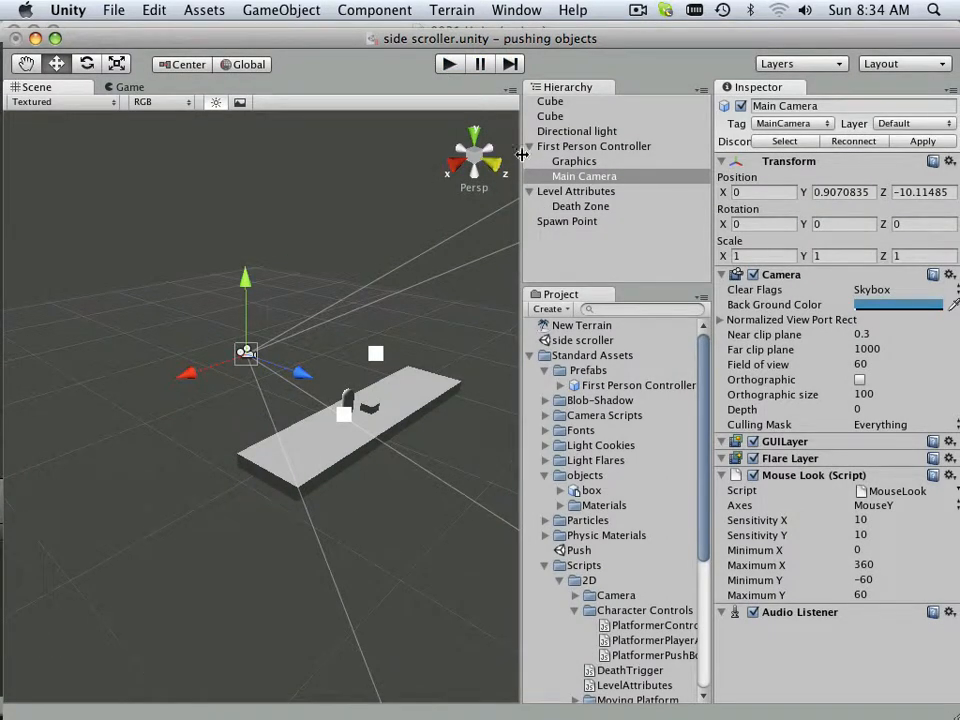
click(113, 10)
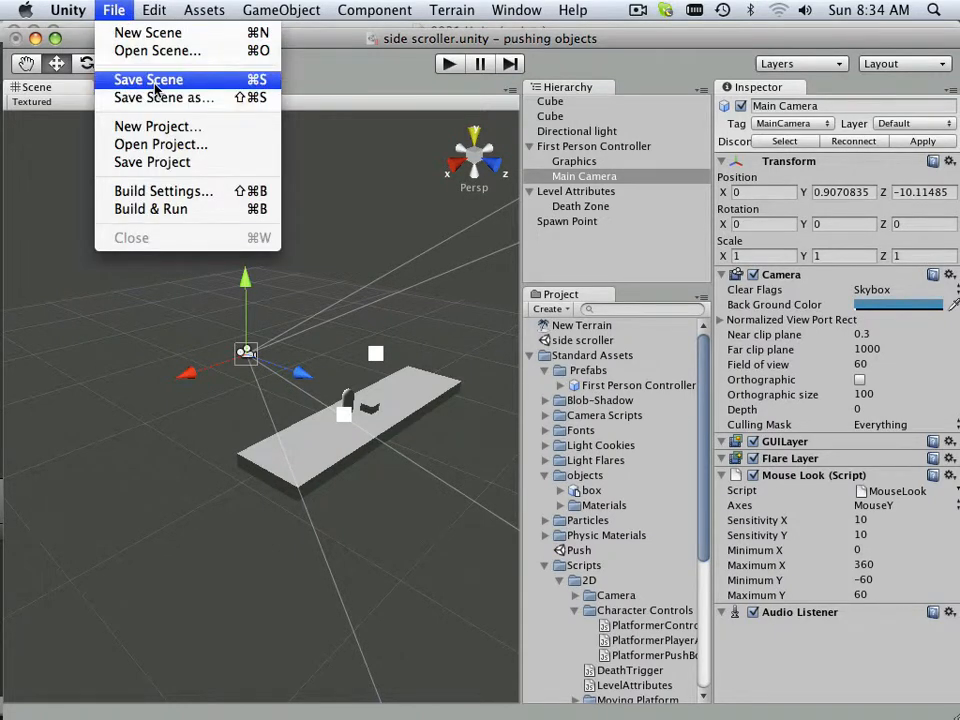
mouse_move(160, 144)
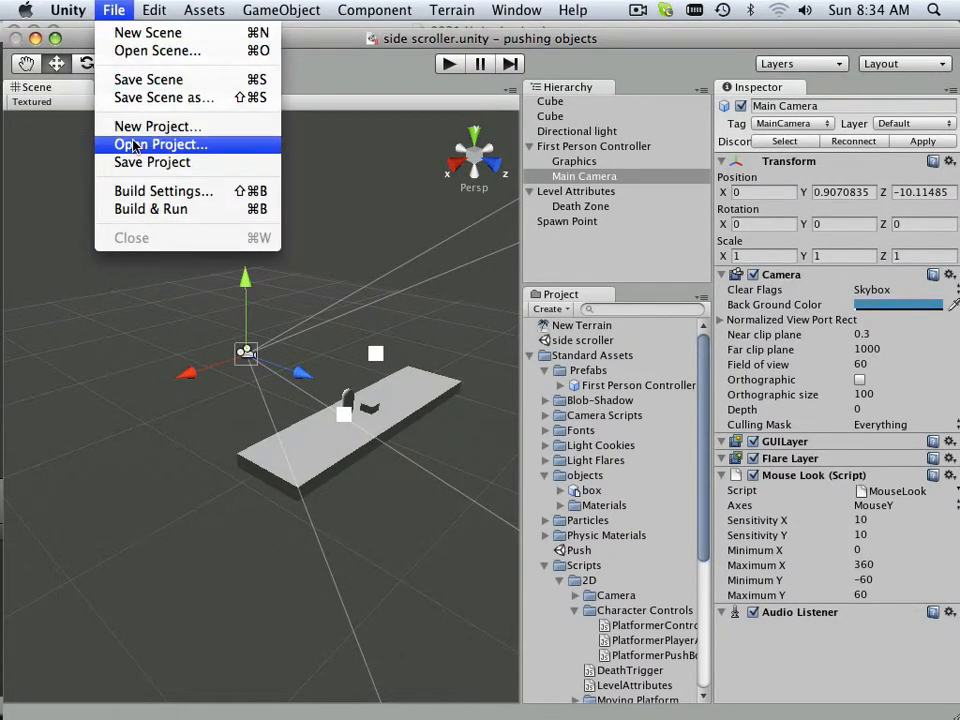
click(159, 144)
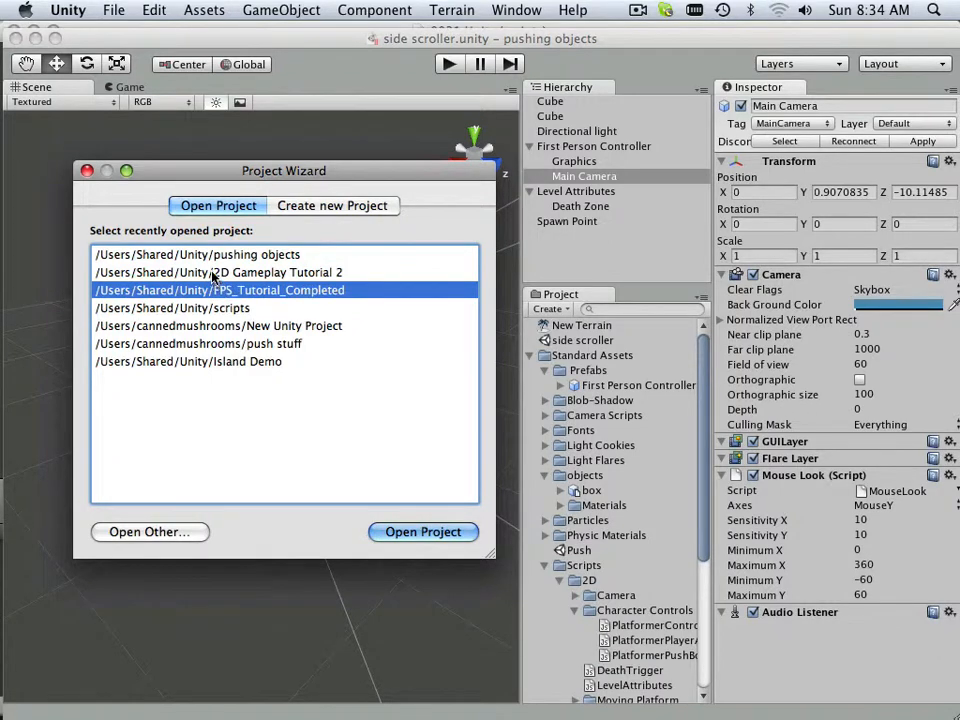
click(218, 272)
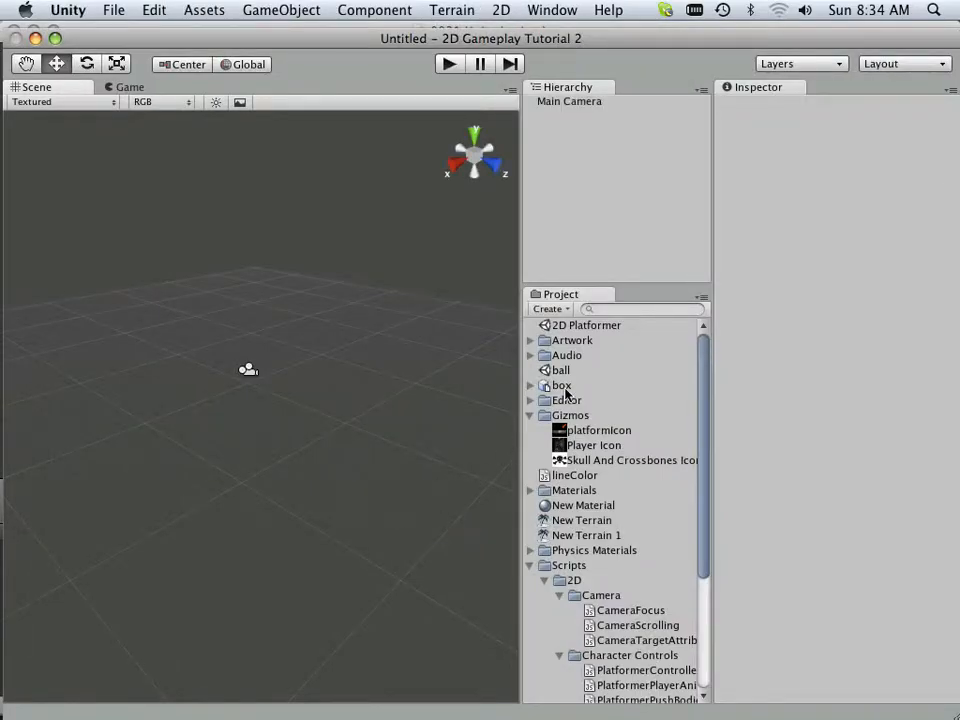
Load the ball scene and play it, which raises a CameraFocus error
click(561, 370)
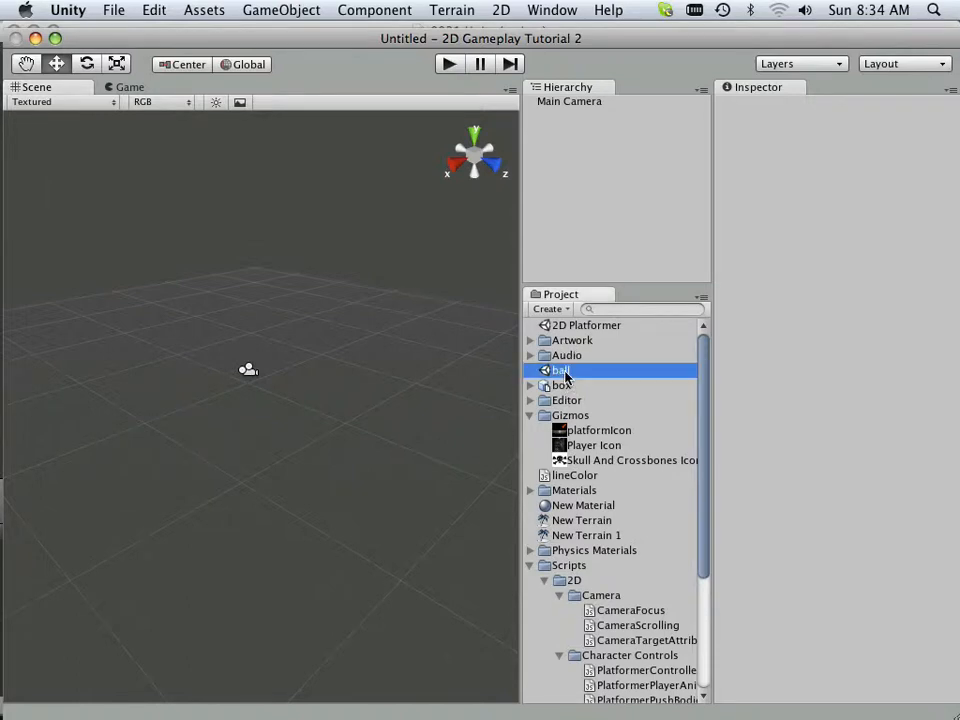
double_click(559, 370)
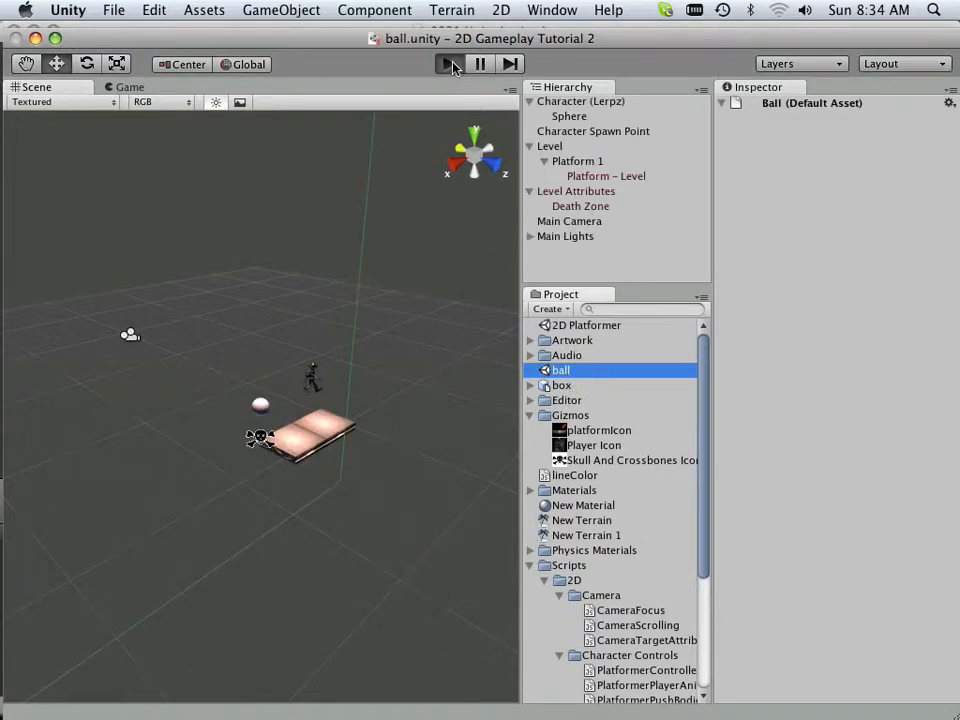
click(449, 63)
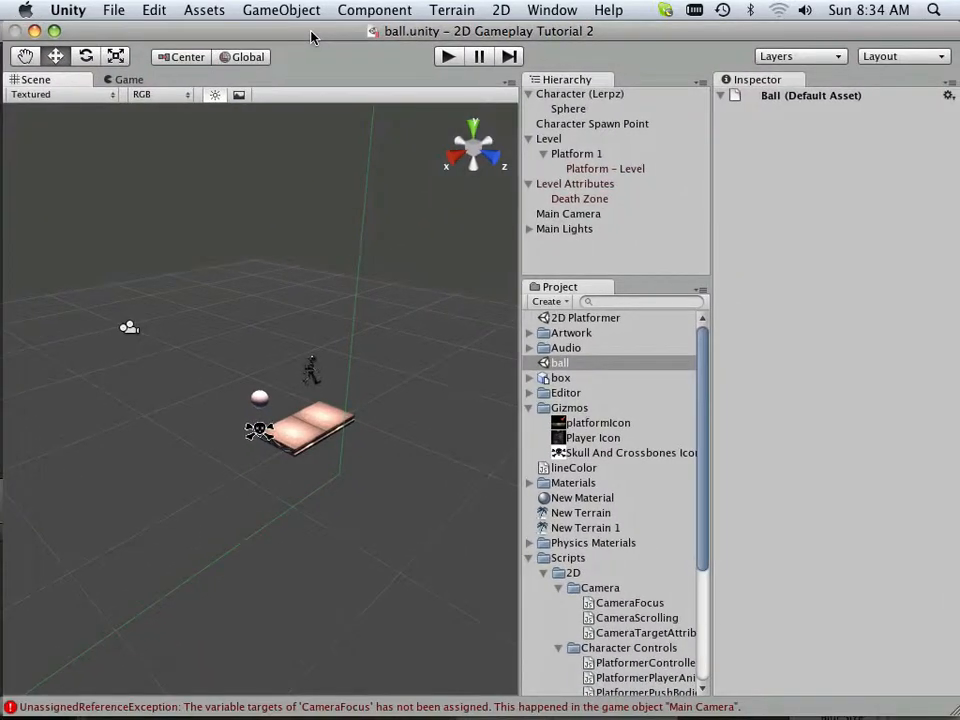
click(112, 10)
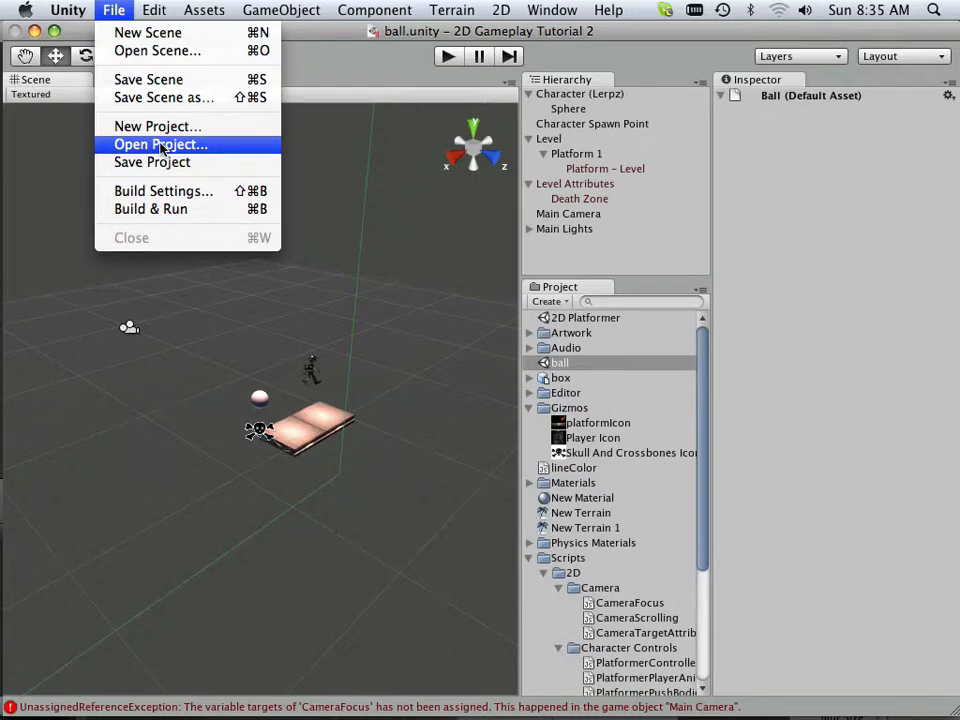
Switch back to the pushing objects project in /Users/Shared/Unity
click(160, 144)
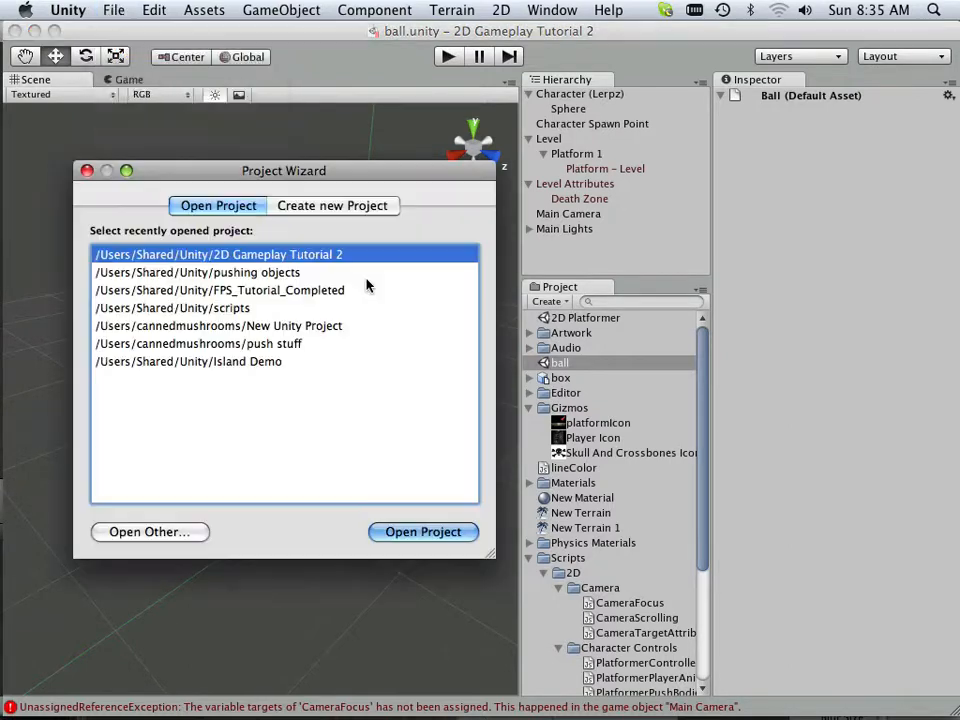
click(172, 307)
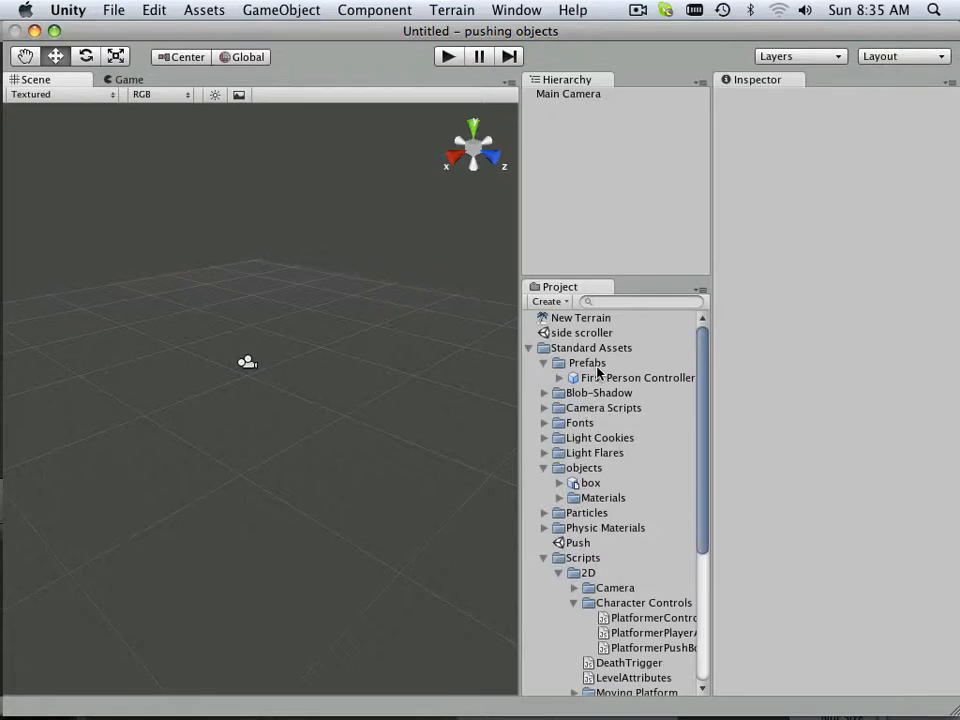
Load the side scroller scene and move Main Camera out of First Person Controller to the root
double_click(581, 332)
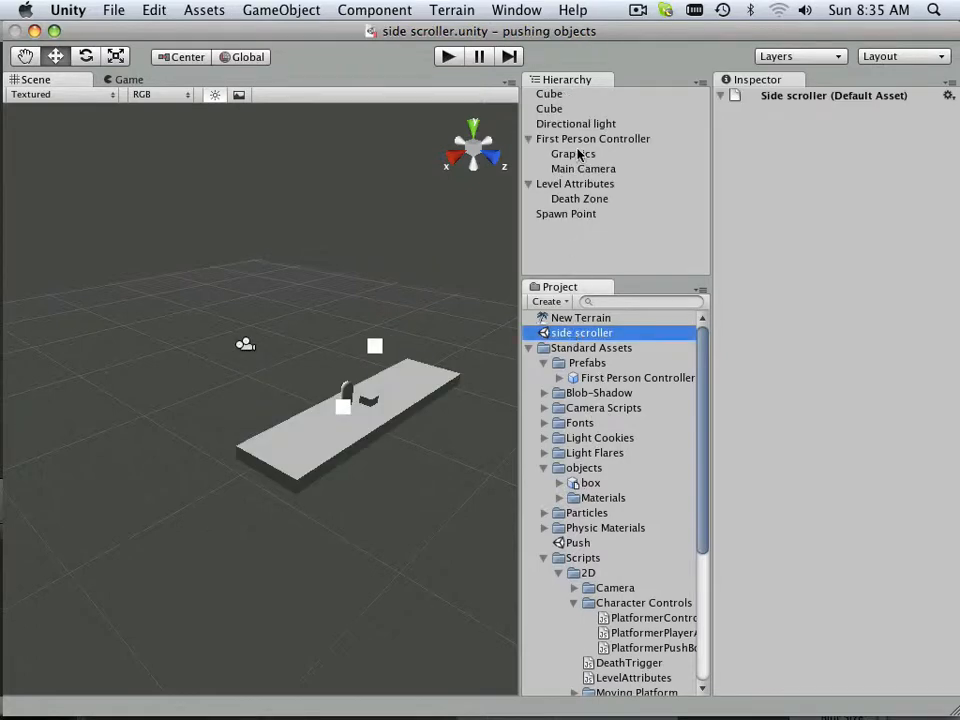
click(583, 168)
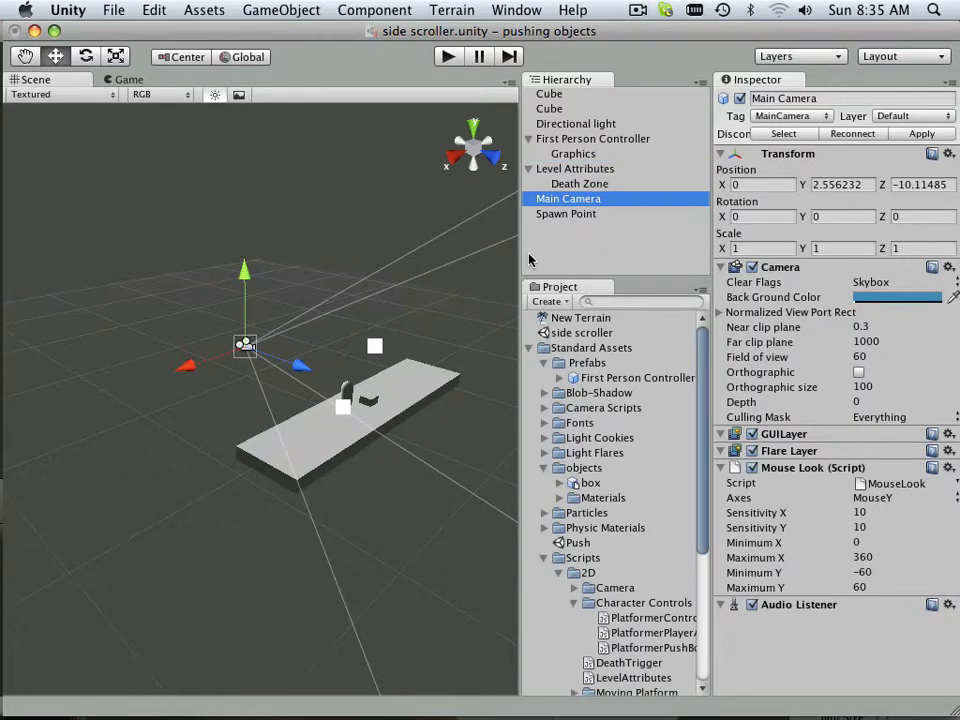
mouse_move(492, 104)
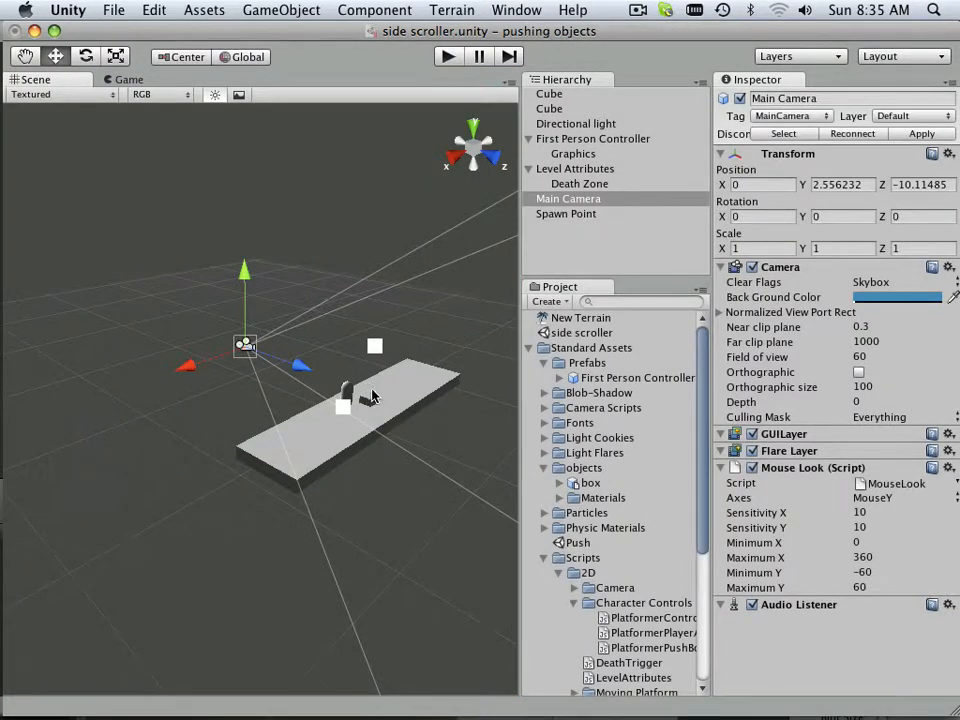
mouse_move(375, 394)
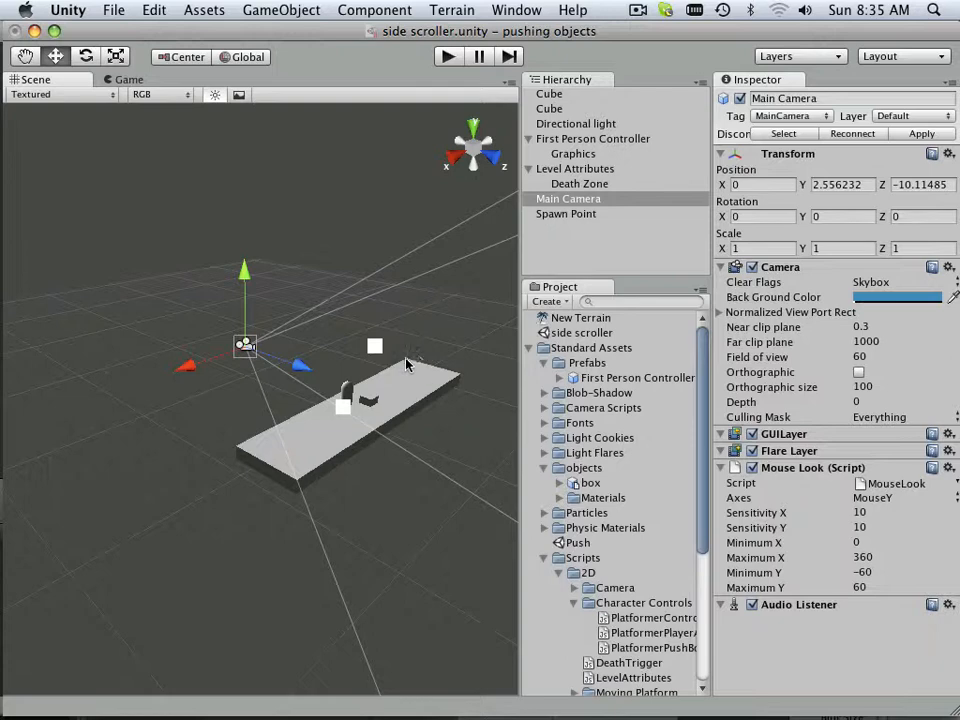
mouse_move(400, 362)
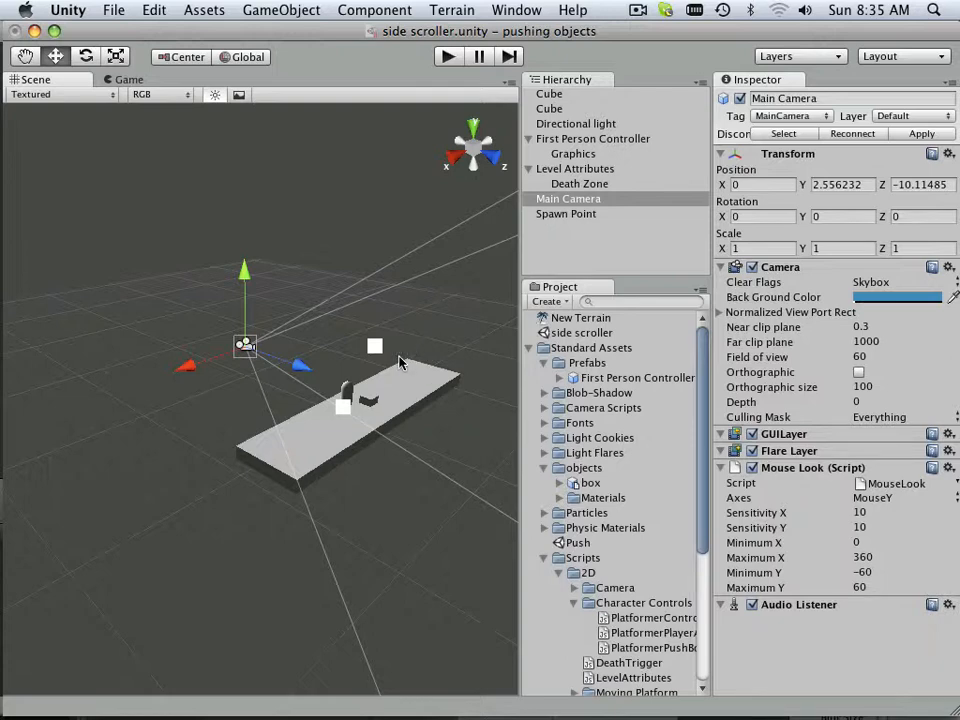